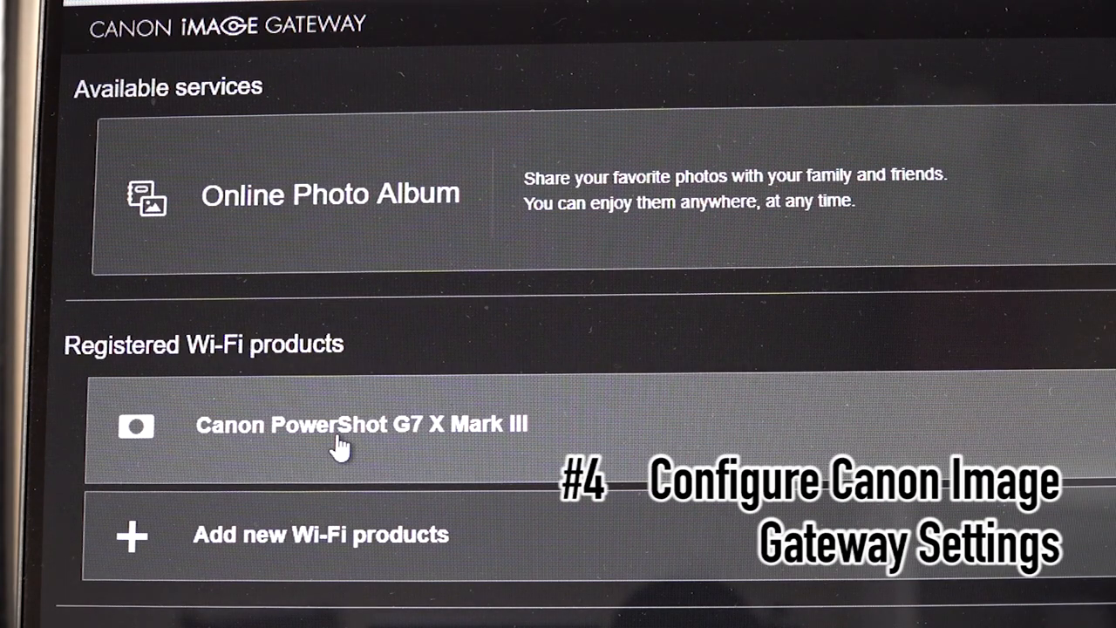
Open the G7 X Mark III's web service settings and start YouTube setup
left_click(349, 424)
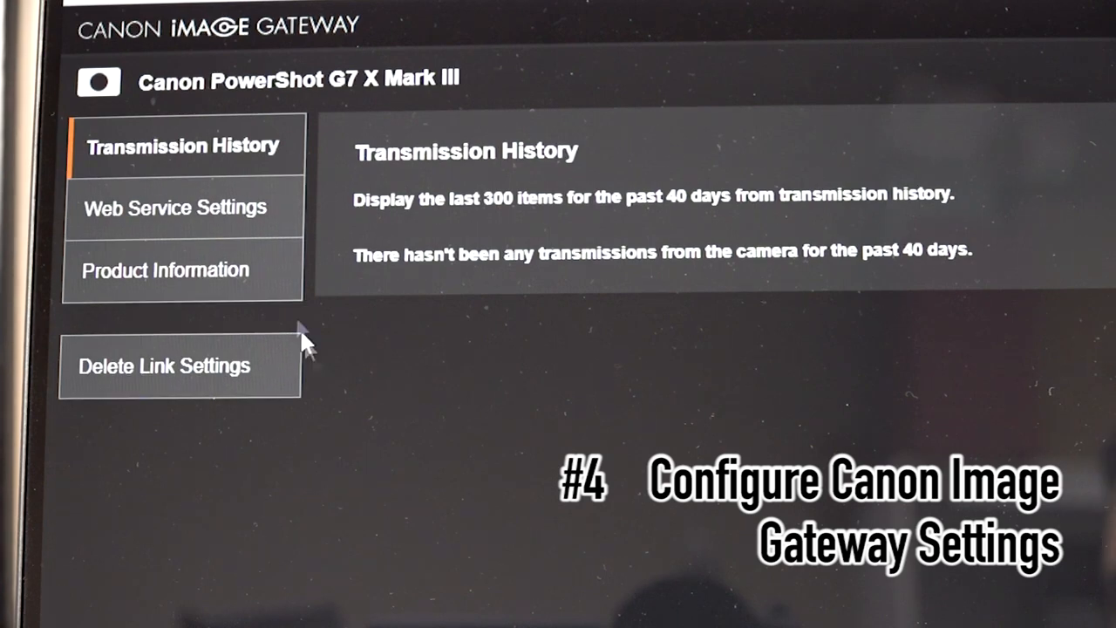
left_click(179, 206)
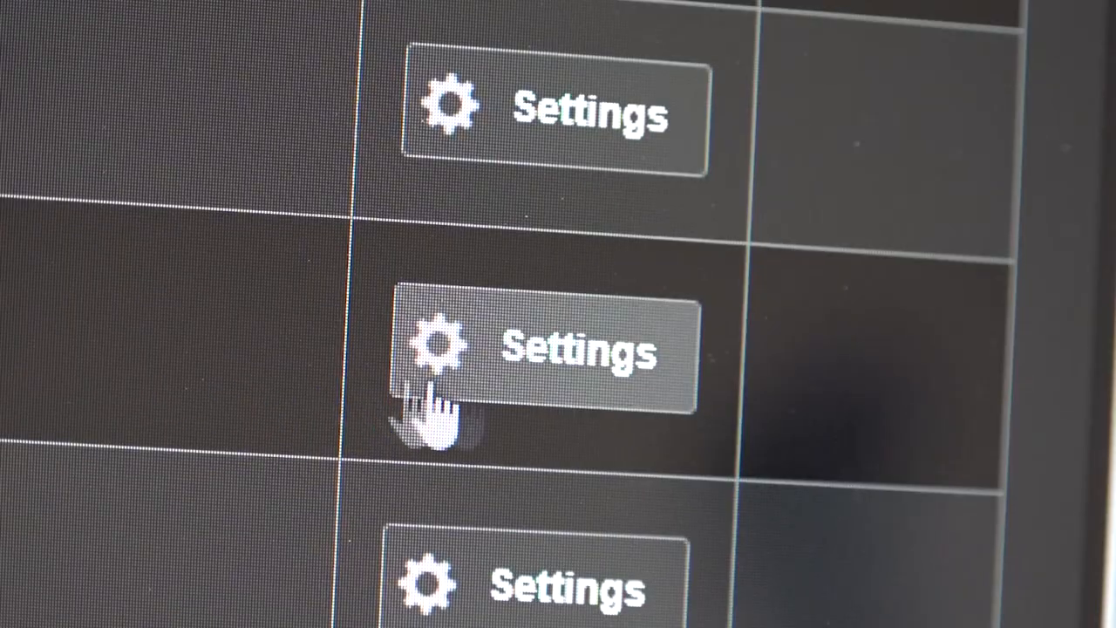
left_click(540, 353)
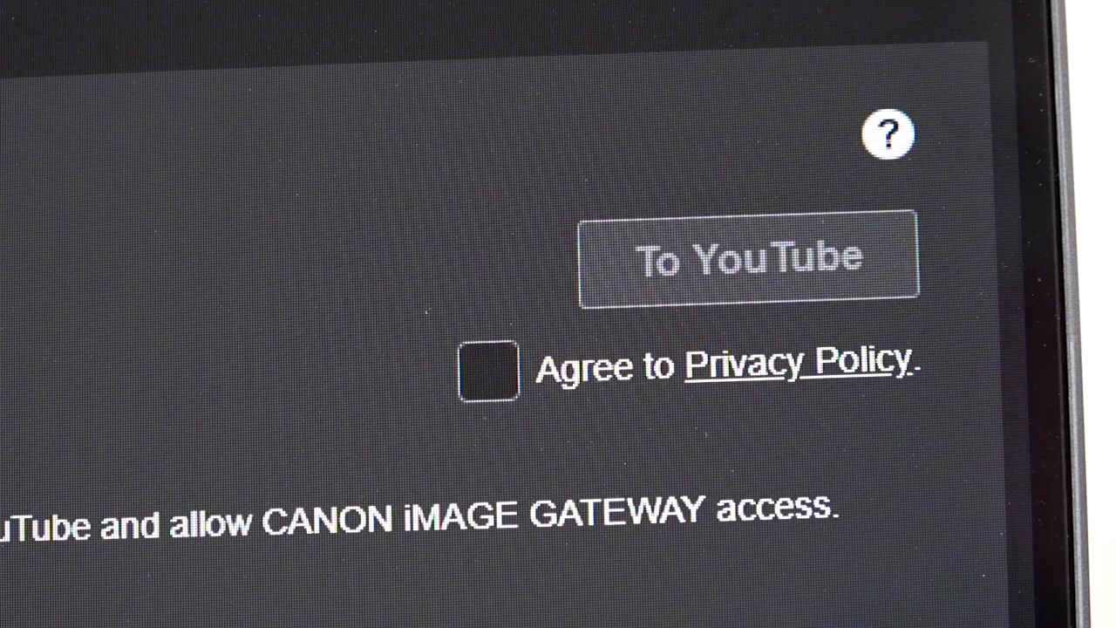
Authorize YouTube and return to the service list showing display-on-camera status
left_click(489, 369)
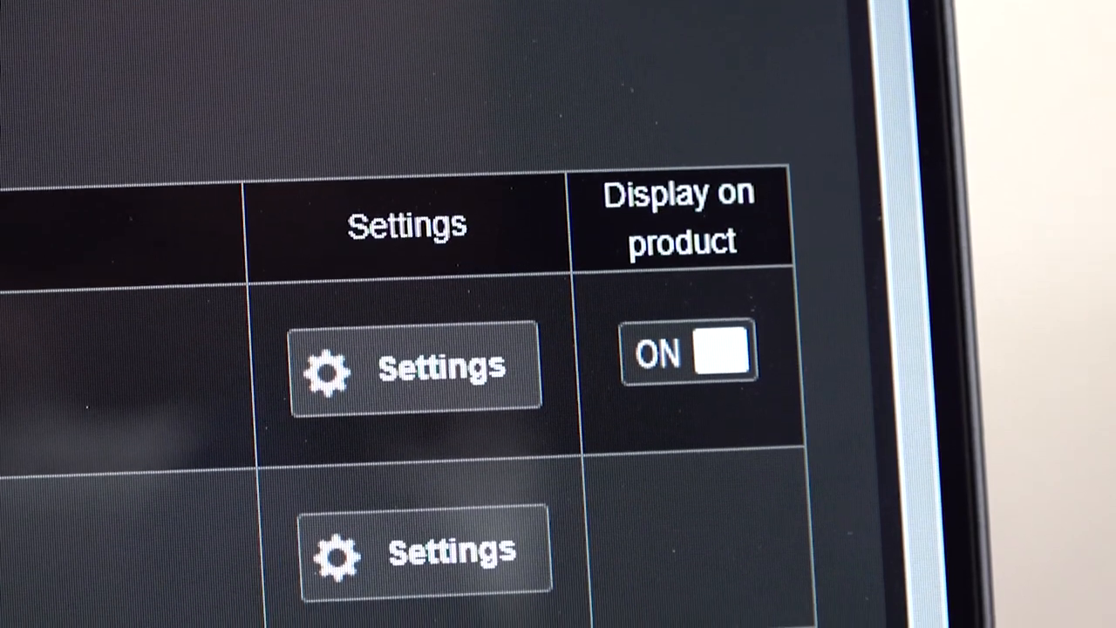
scroll("down", 3)
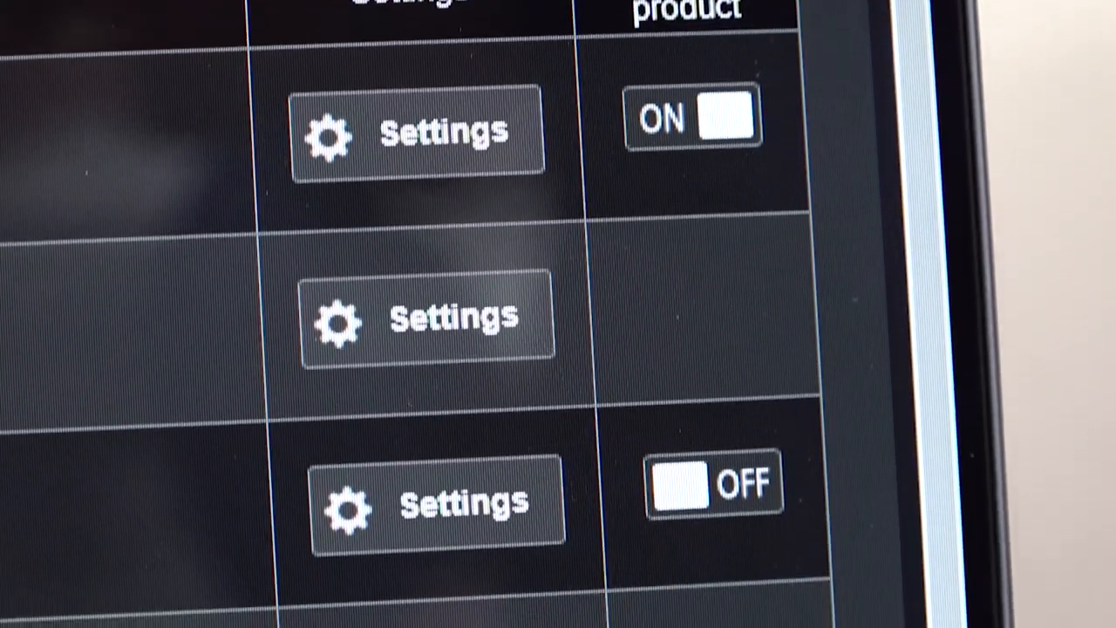